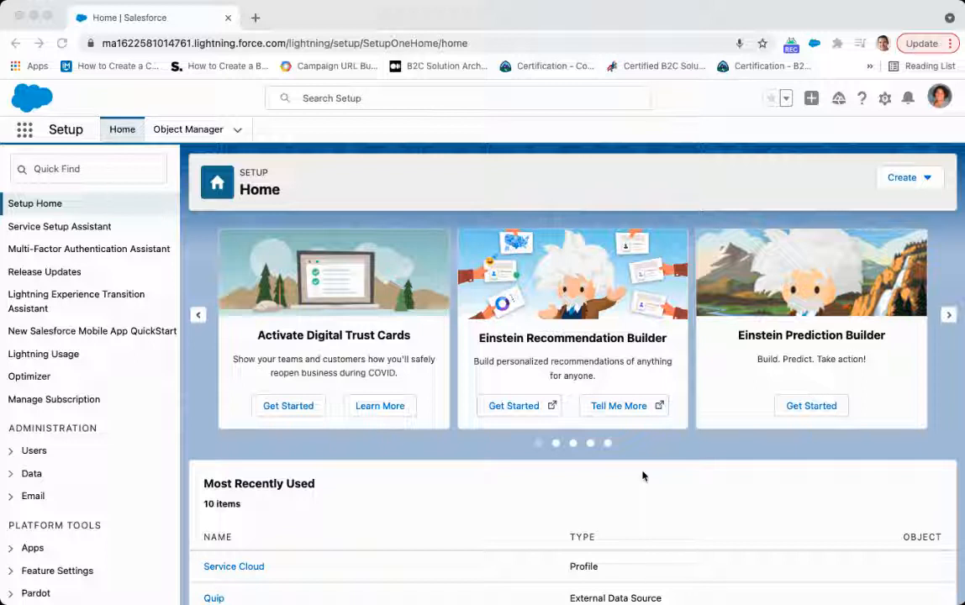
mouse_move(491, 473)
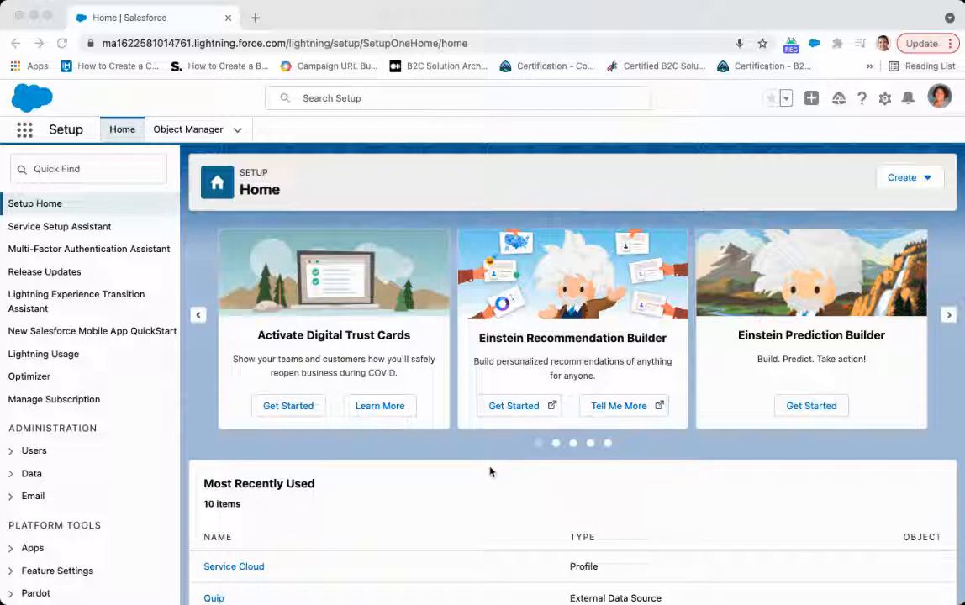
Find 'sharing' in Setup Quick Find and go to Security > Sharing Settings
left_click(88, 168)
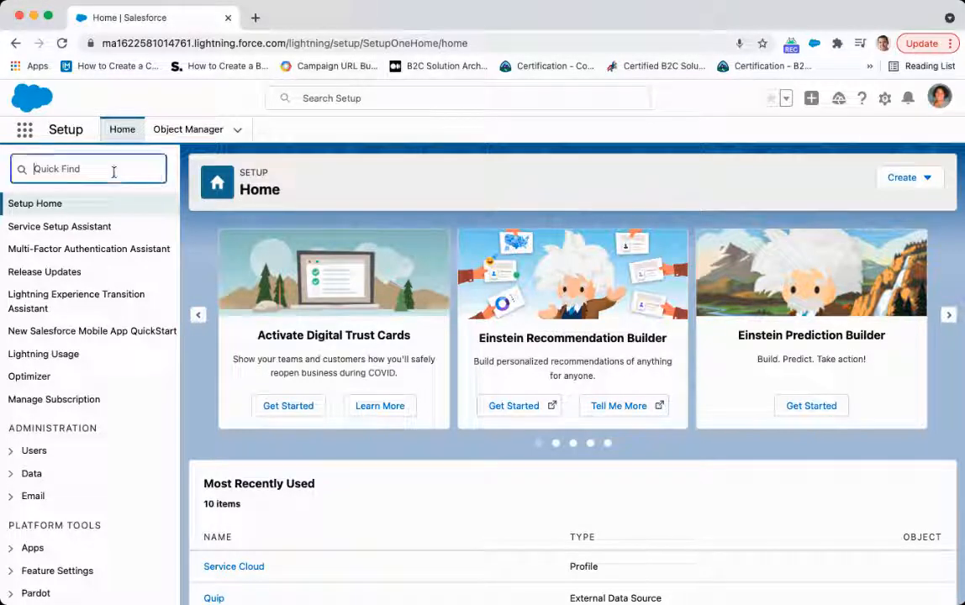
type("sharing")
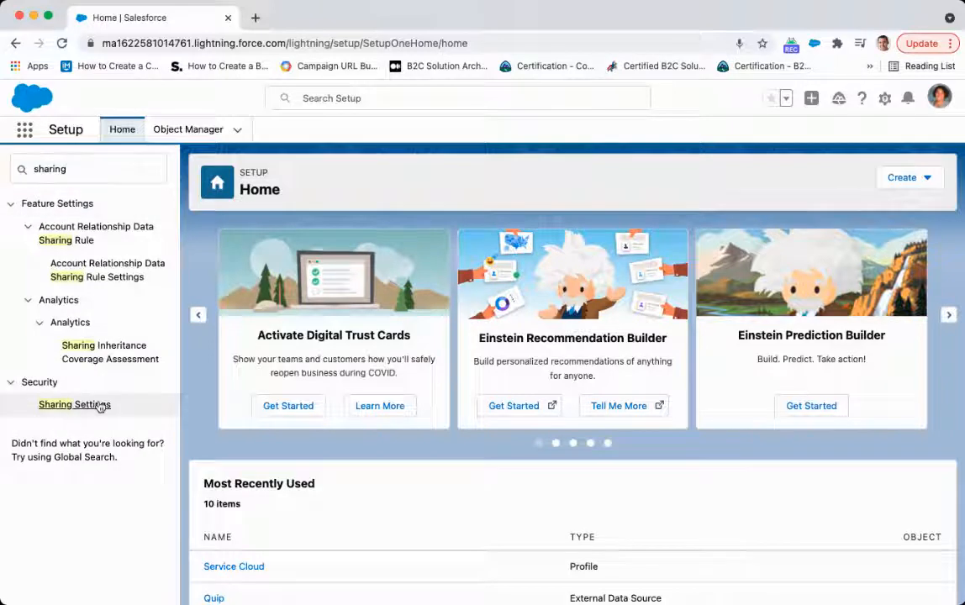
left_click(74, 403)
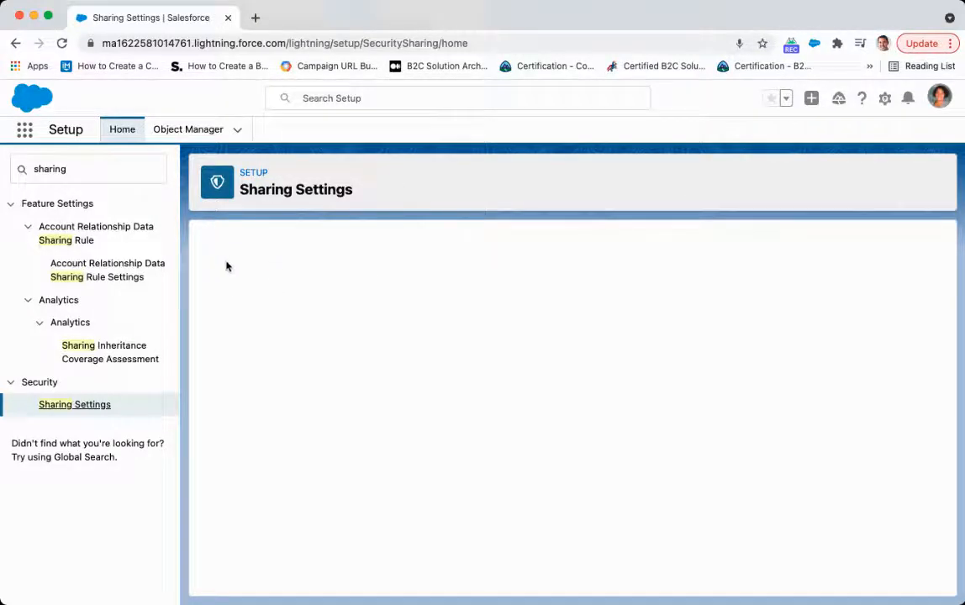
left_click(74, 403)
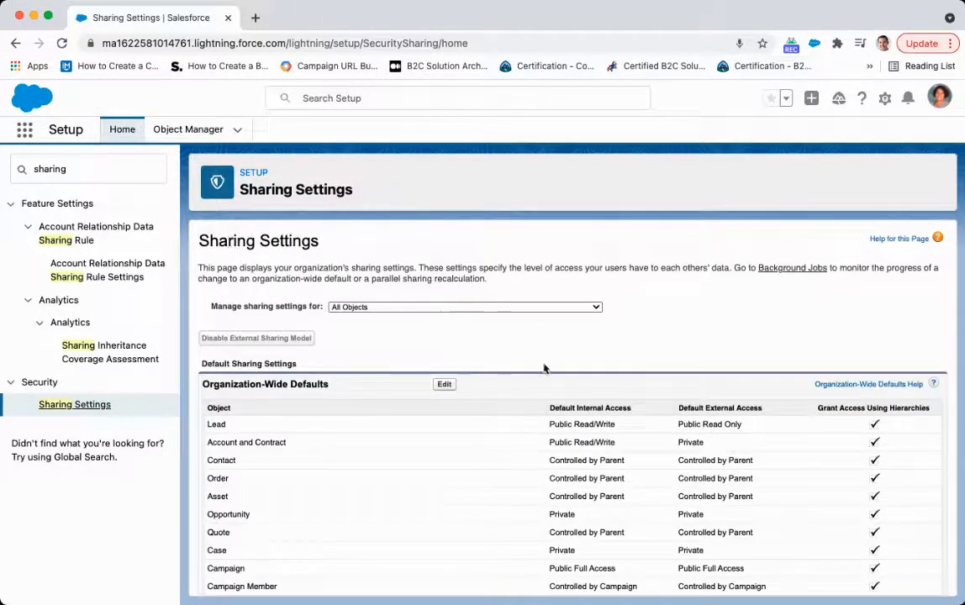
scroll("down", 3)
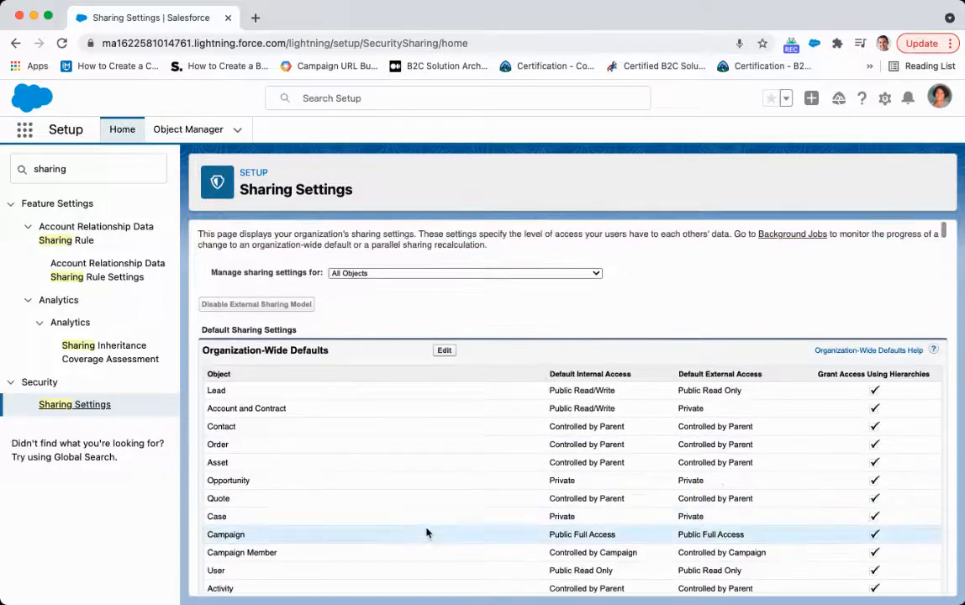
mouse_move(380, 364)
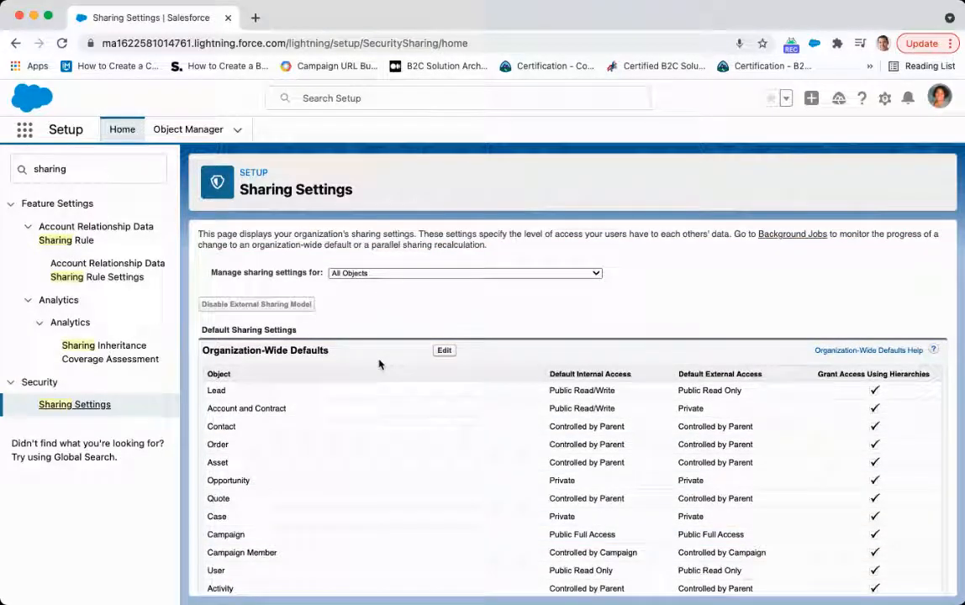
mouse_move(390, 275)
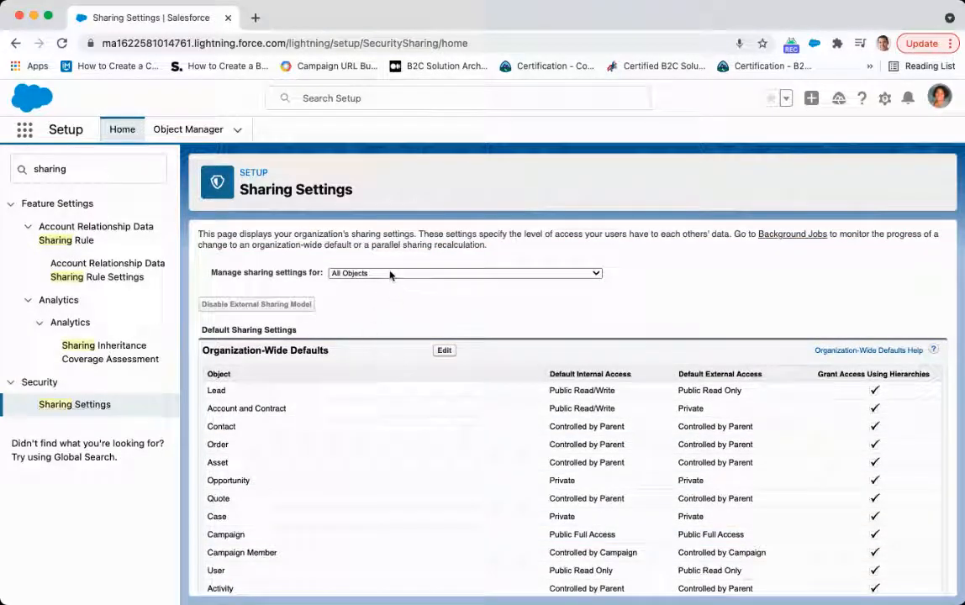
Show sharing settings for the Leads object only and bring its defaults into view
left_click(465, 273)
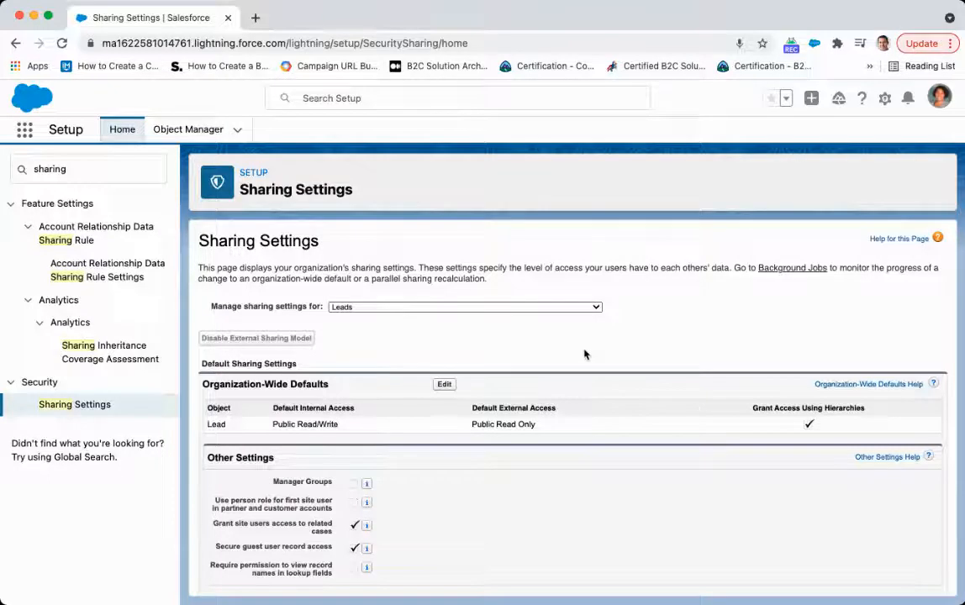
scroll("down", 3)
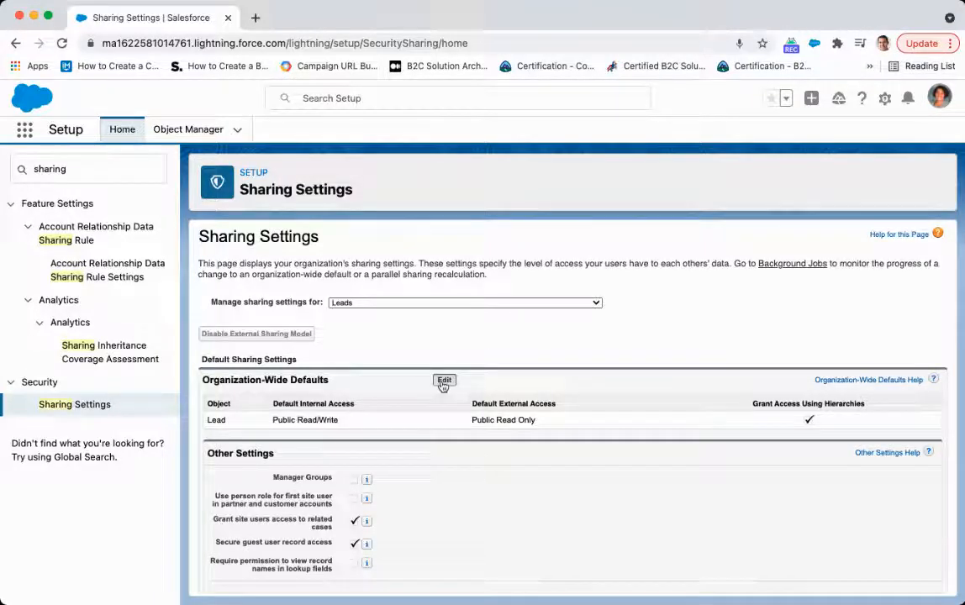
Start editing the Organization-Wide Defaults for all objects
left_click(444, 380)
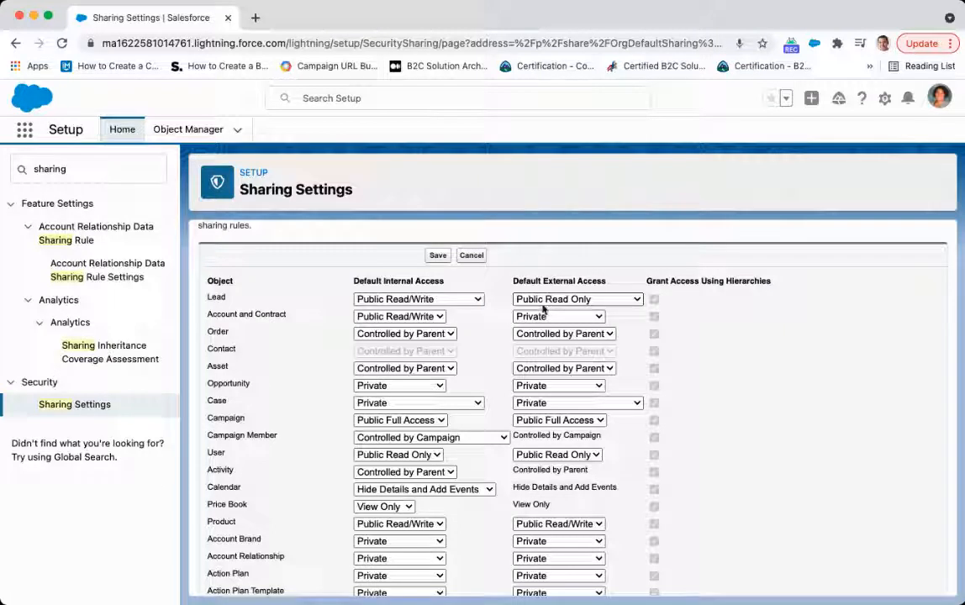
Set Lead's Default External Access to Public Read/Write/Transfer and save, triggering the access error
left_click(579, 299)
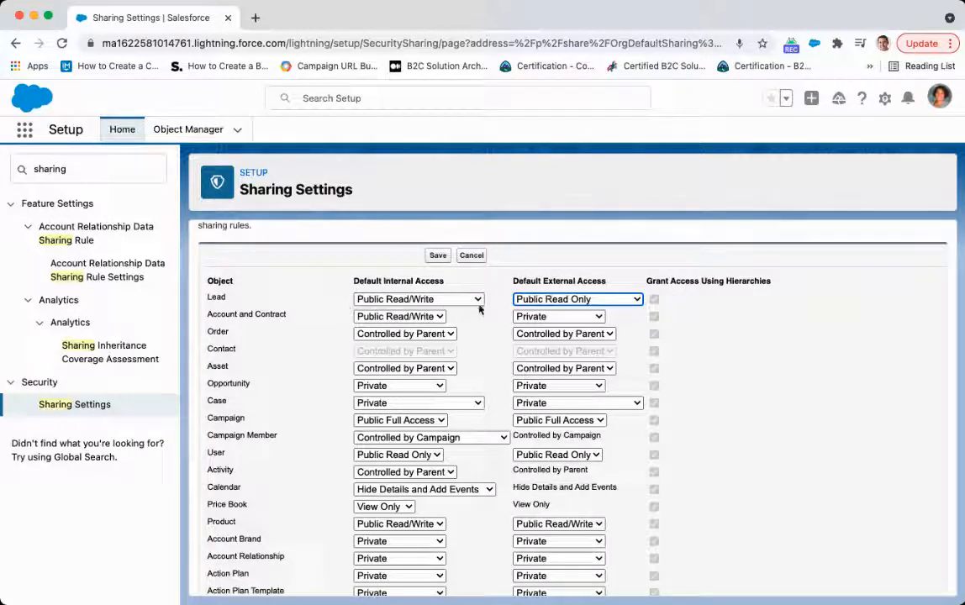
mouse_move(256, 294)
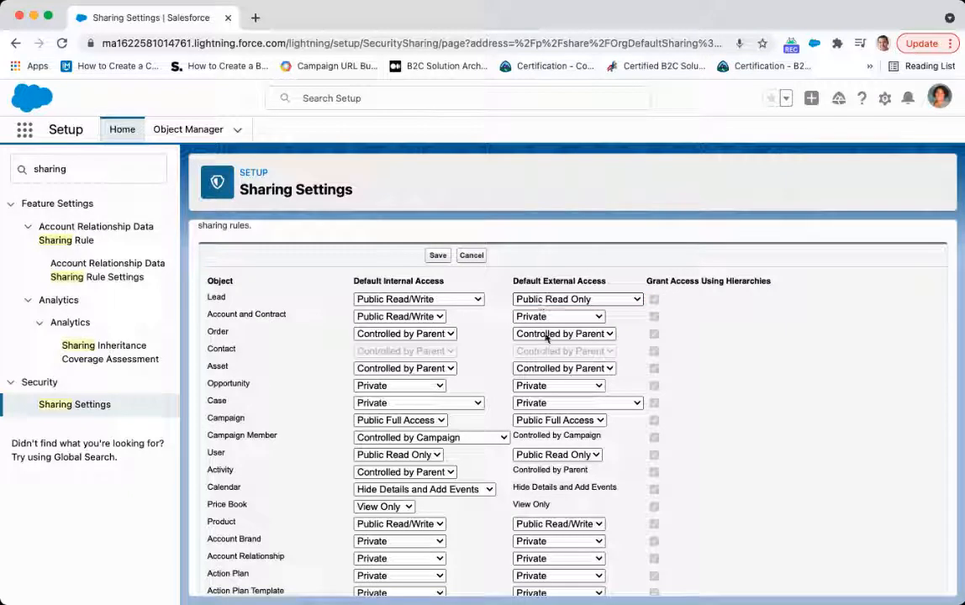
left_click(576, 299)
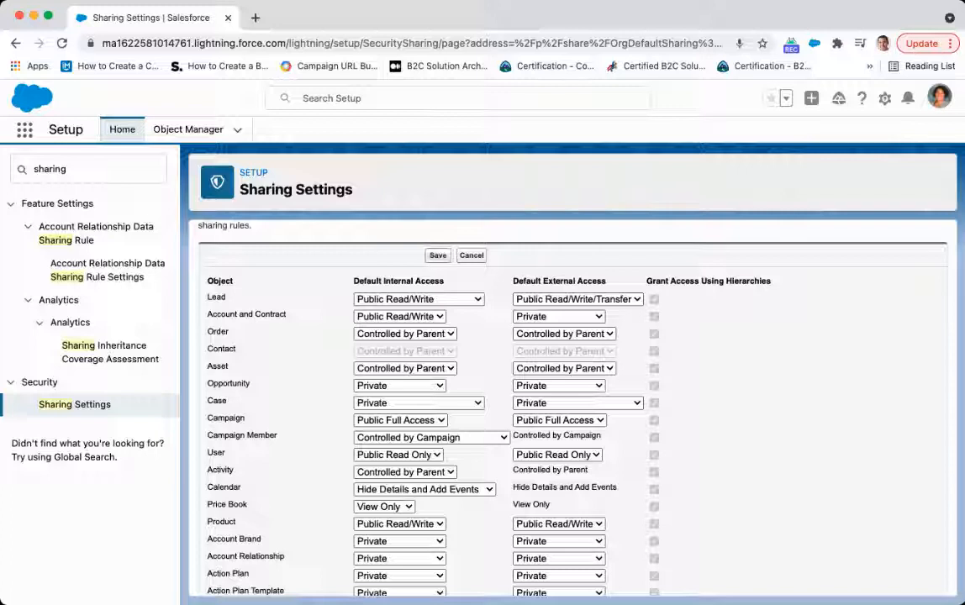
left_click(437, 256)
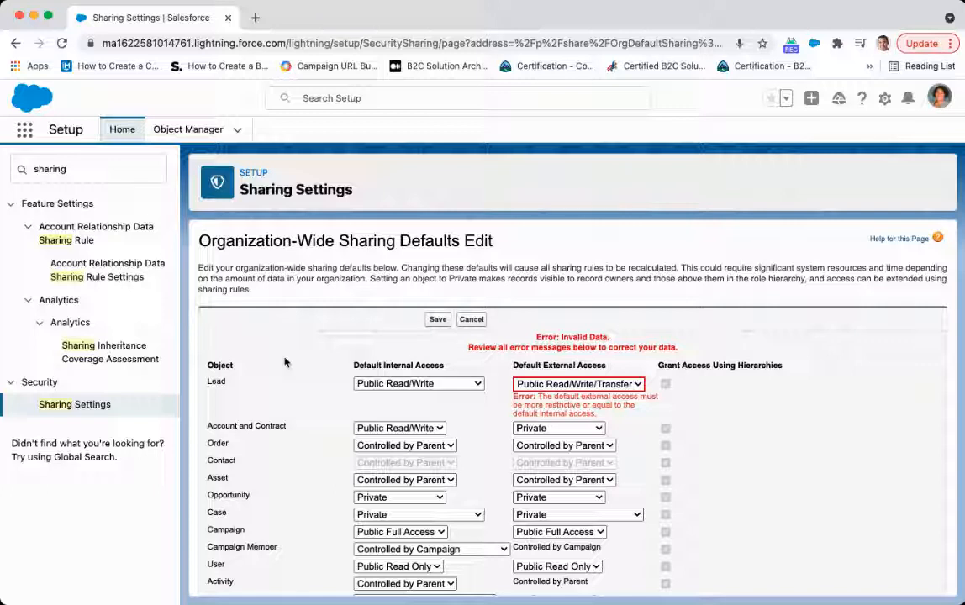
mouse_move(339, 362)
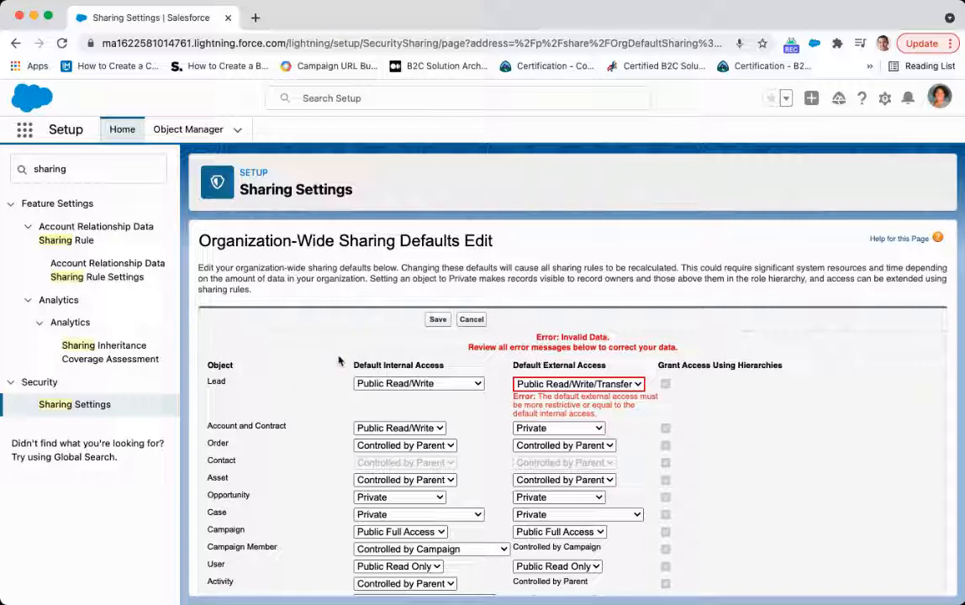
mouse_move(258, 343)
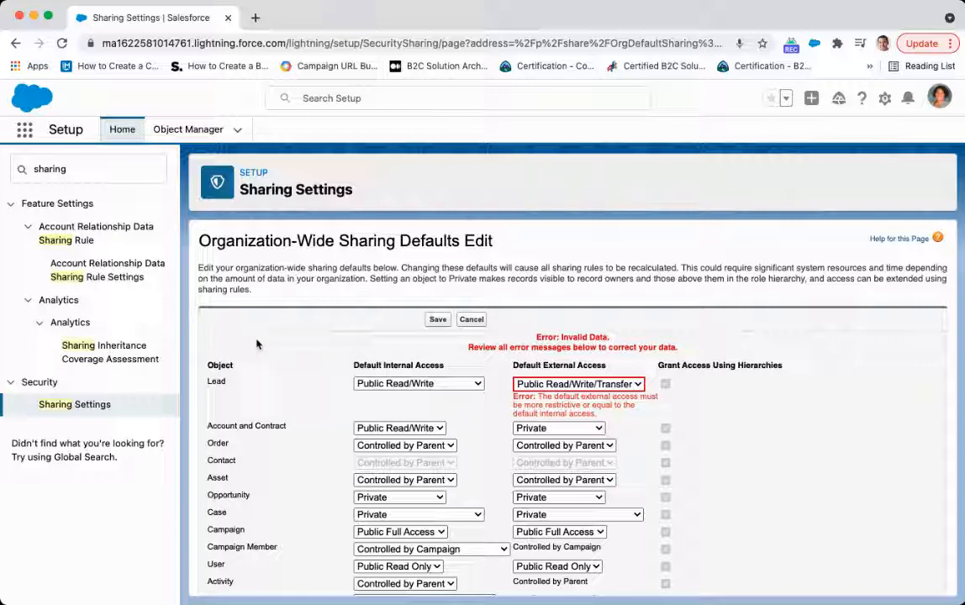